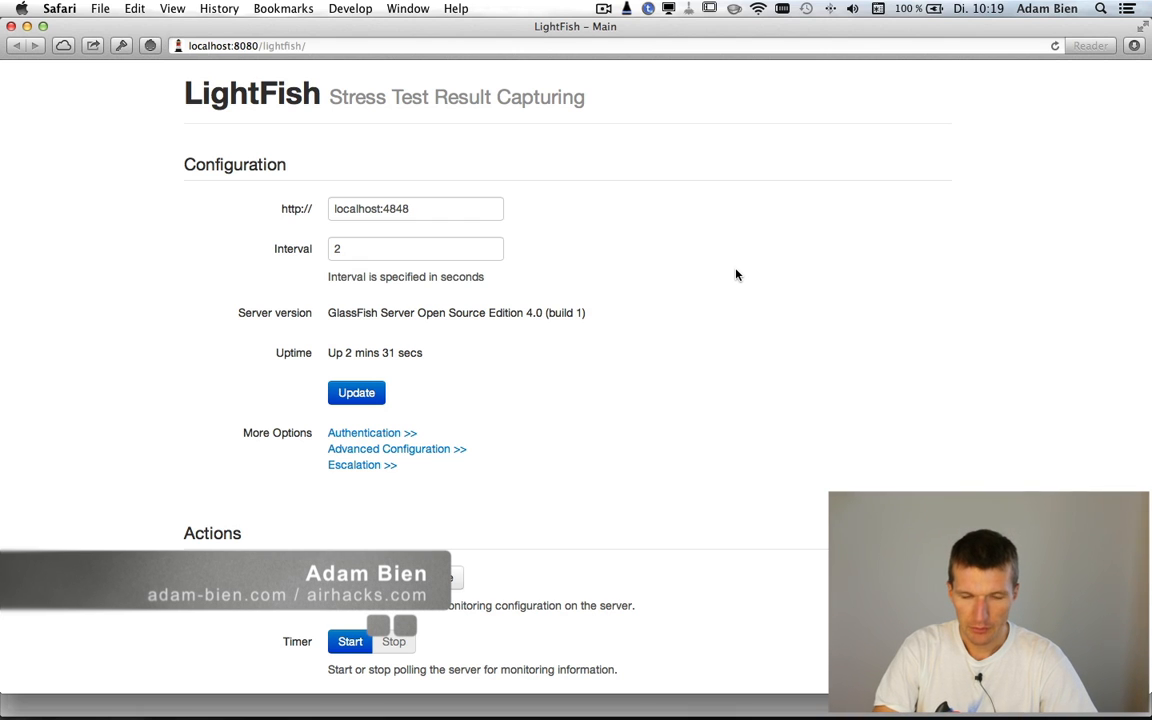
Open lightfish.adam-bien.com in a new Safari tab and scroll down the project page.
click(1111, 67)
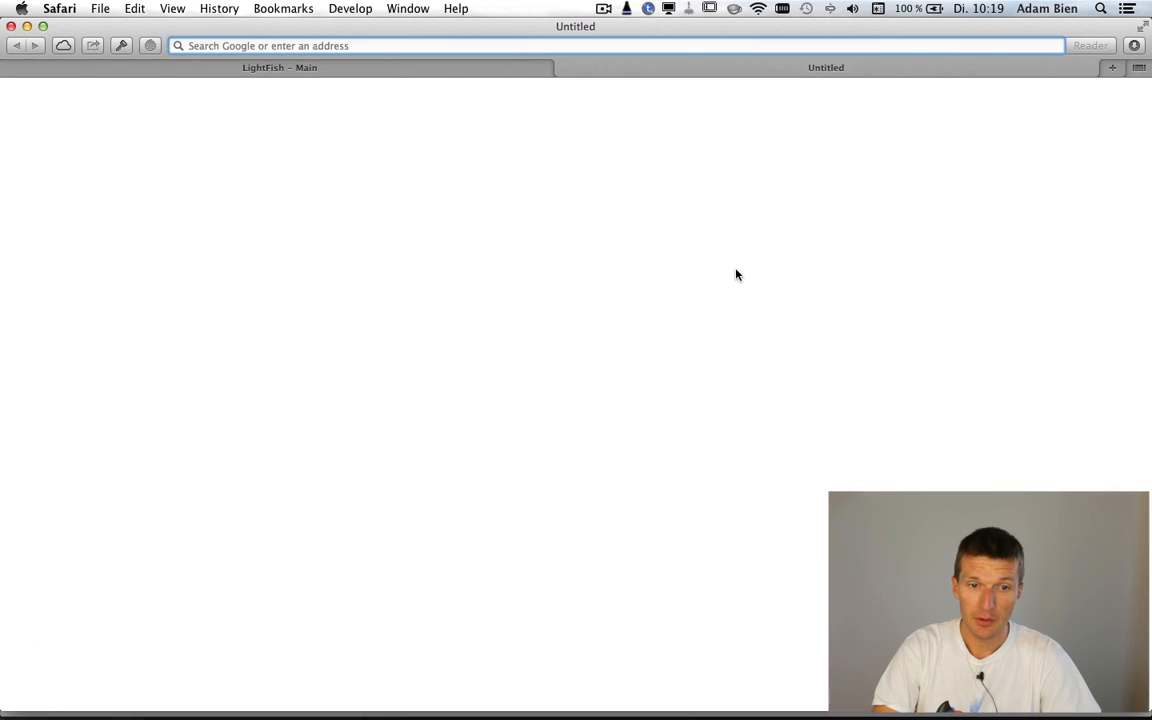
text(lightfish)
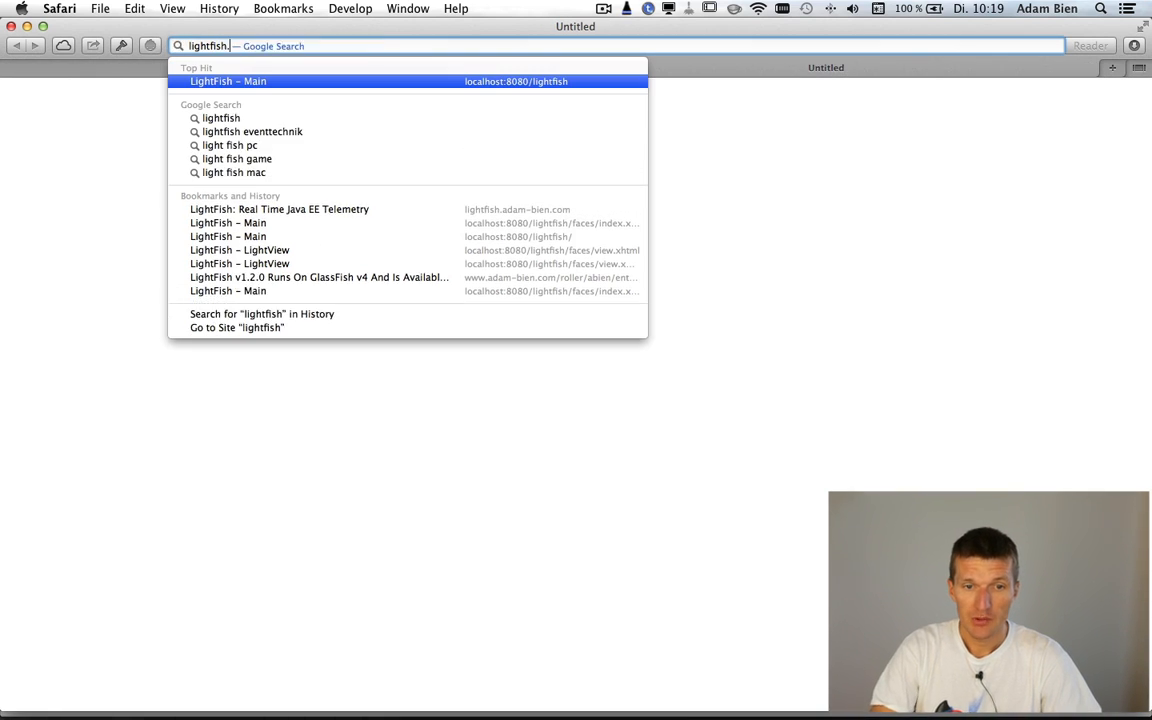
click(278, 209)
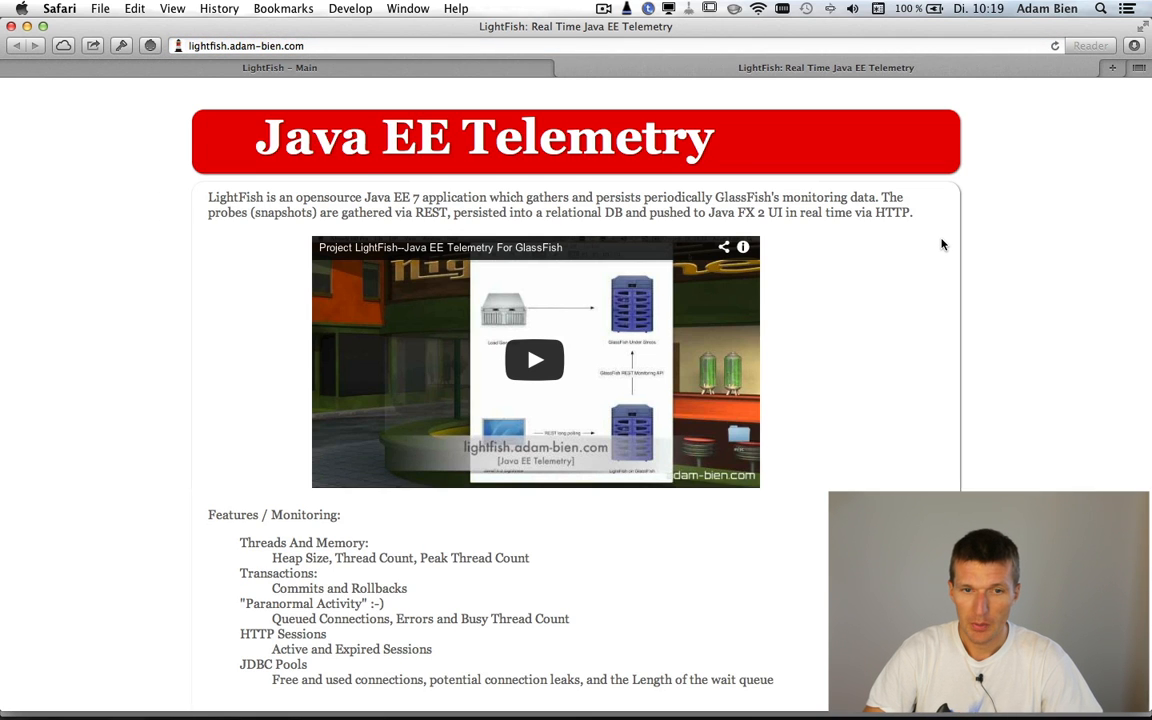
scroll(down, 3)
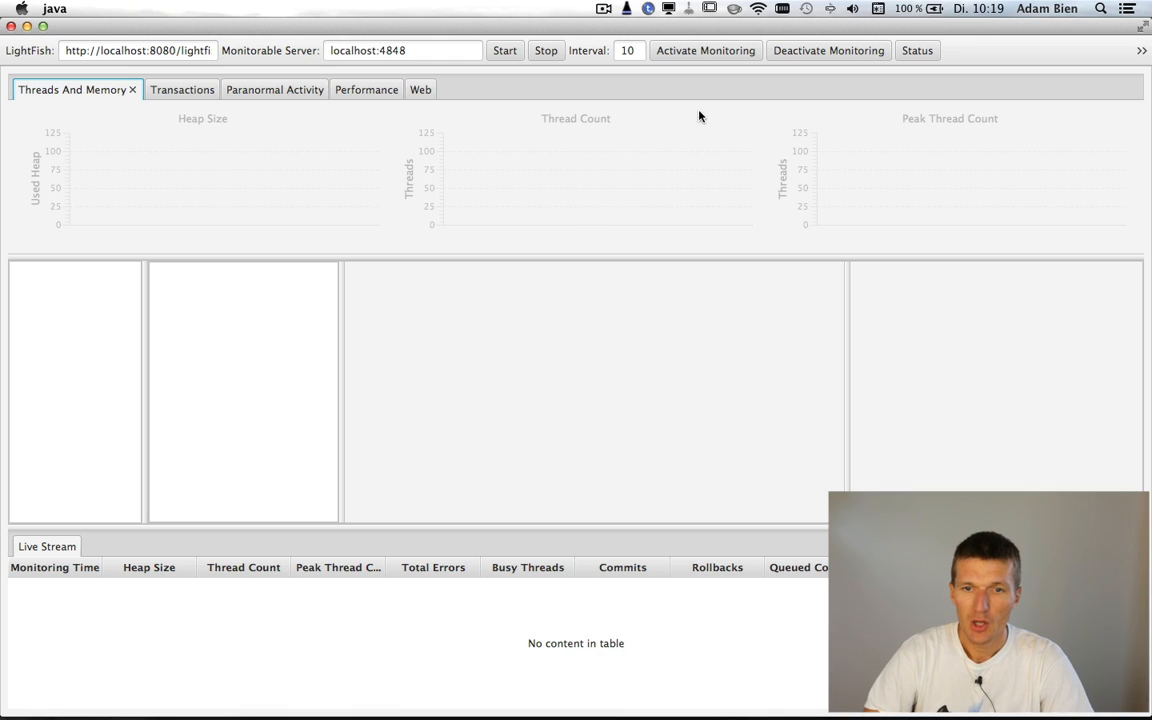
mouse_move(705, 50)
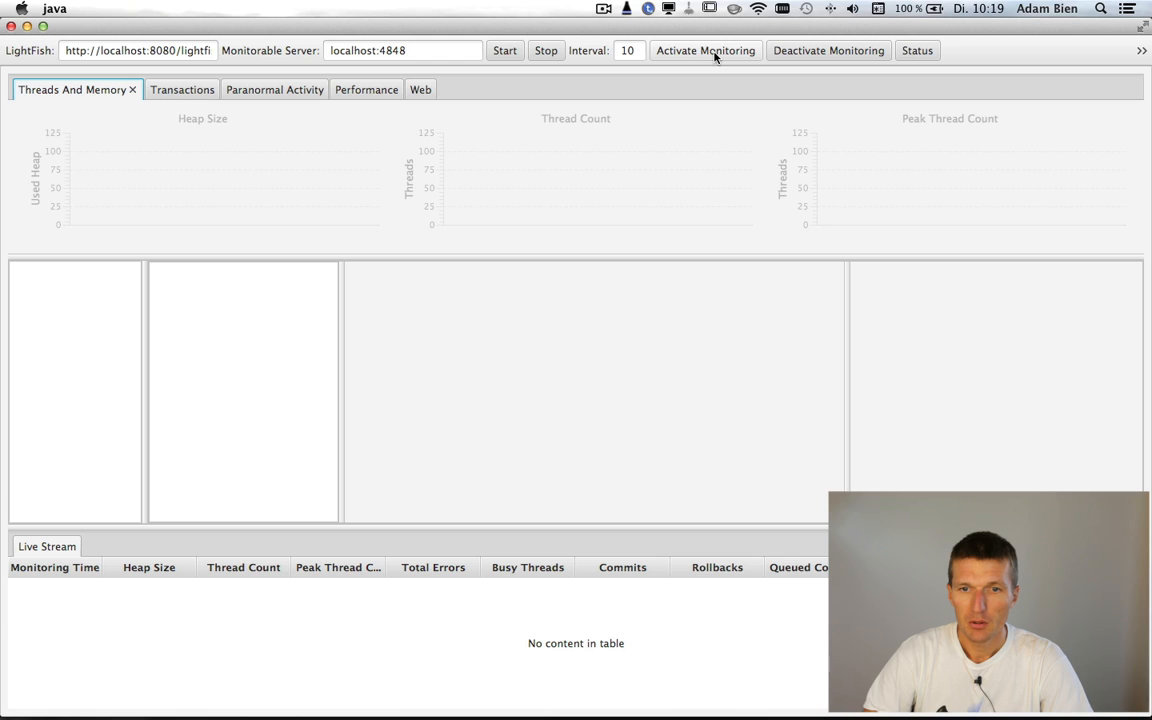
Activate GlassFish monitoring and start capturing metrics at a 2-second interval.
click(705, 50)
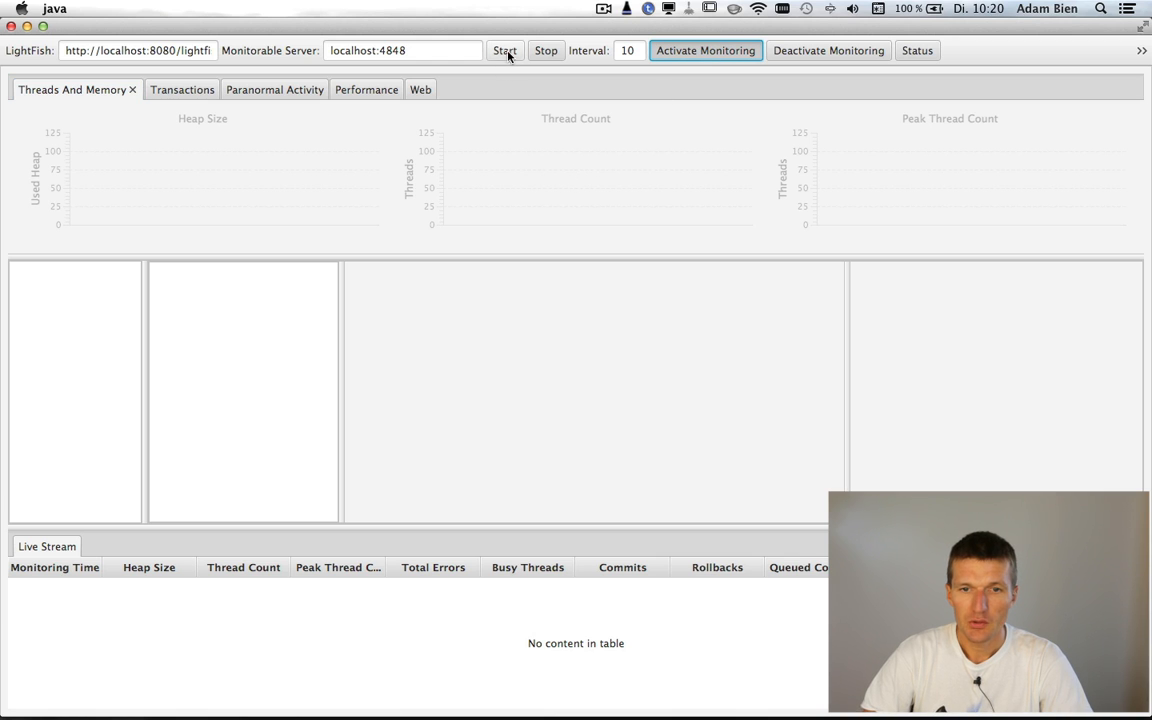
click(628, 50)
text(2)
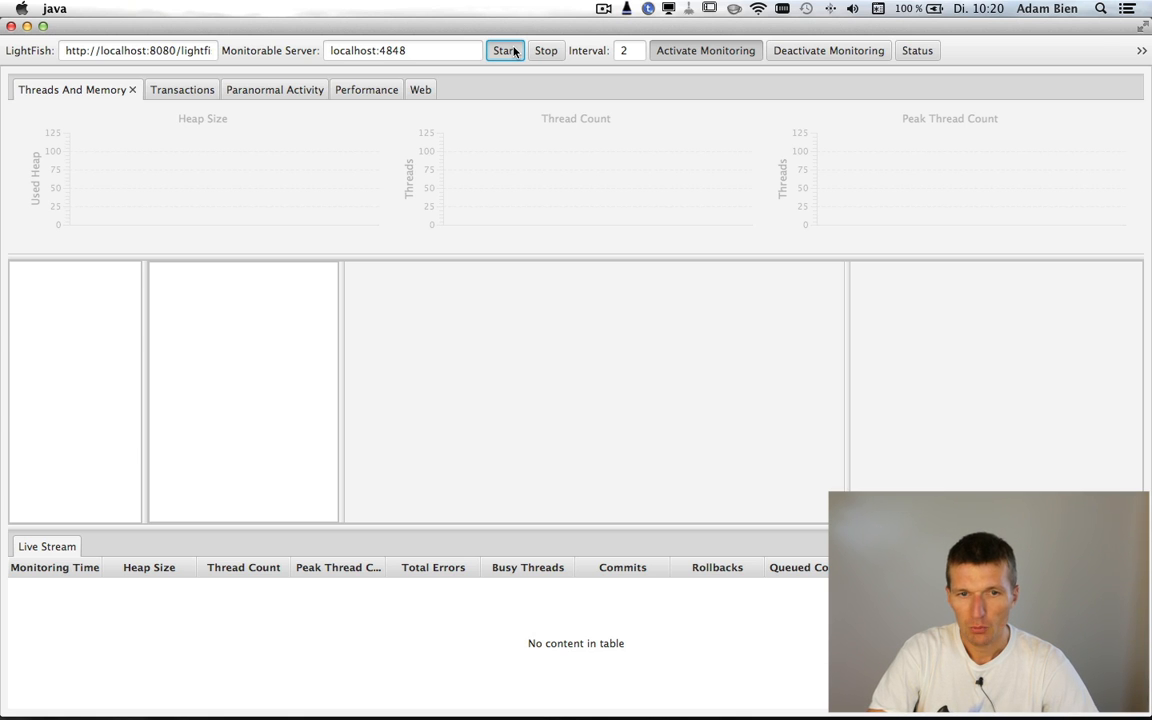
click(505, 50)
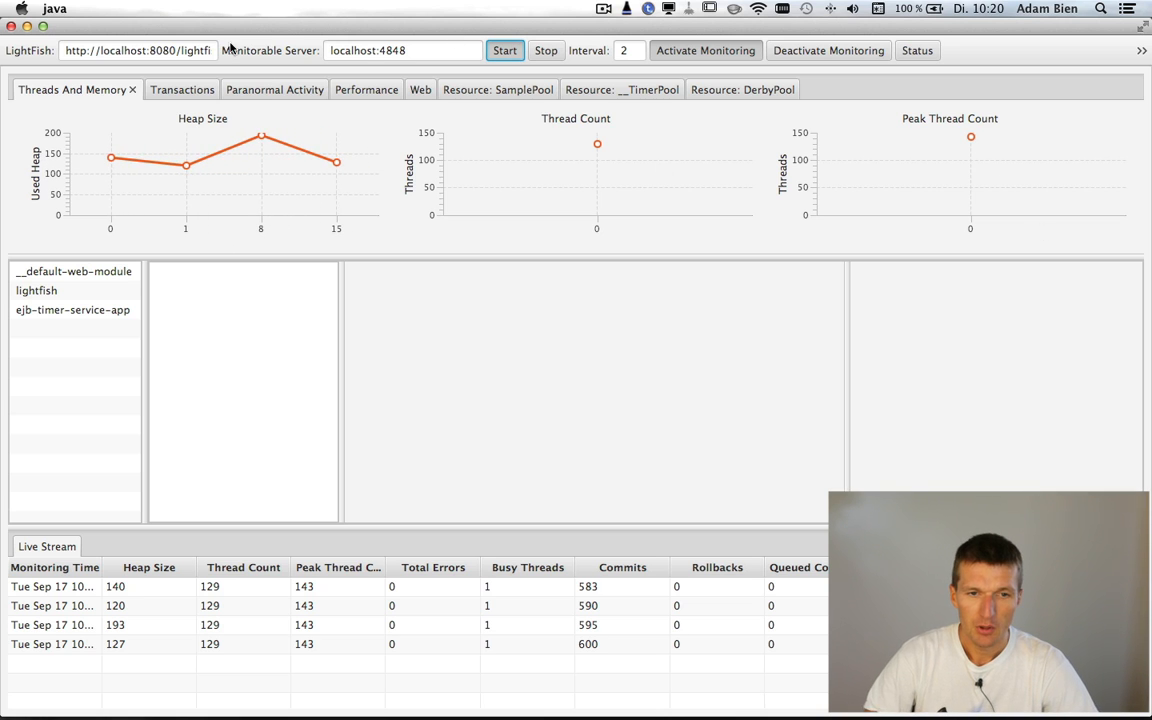
View the Transactions, Paranormal Activity, Performance, Web and DerbyPool resource charts in turn.
click(182, 89)
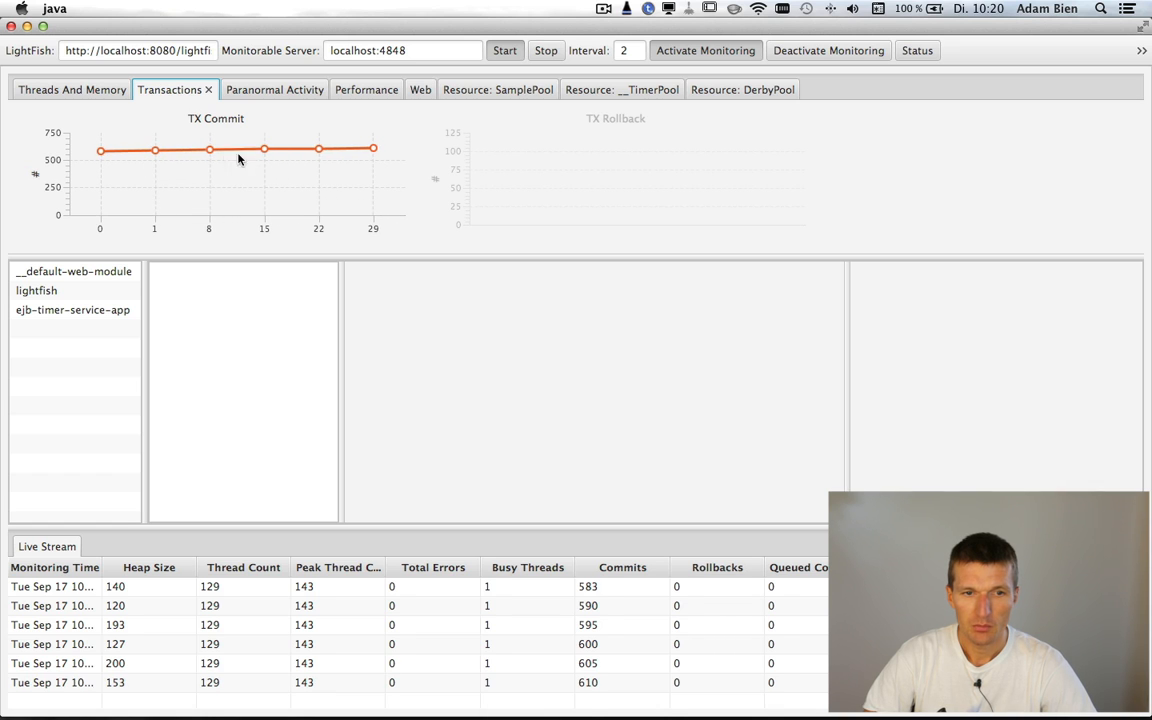
click(262, 89)
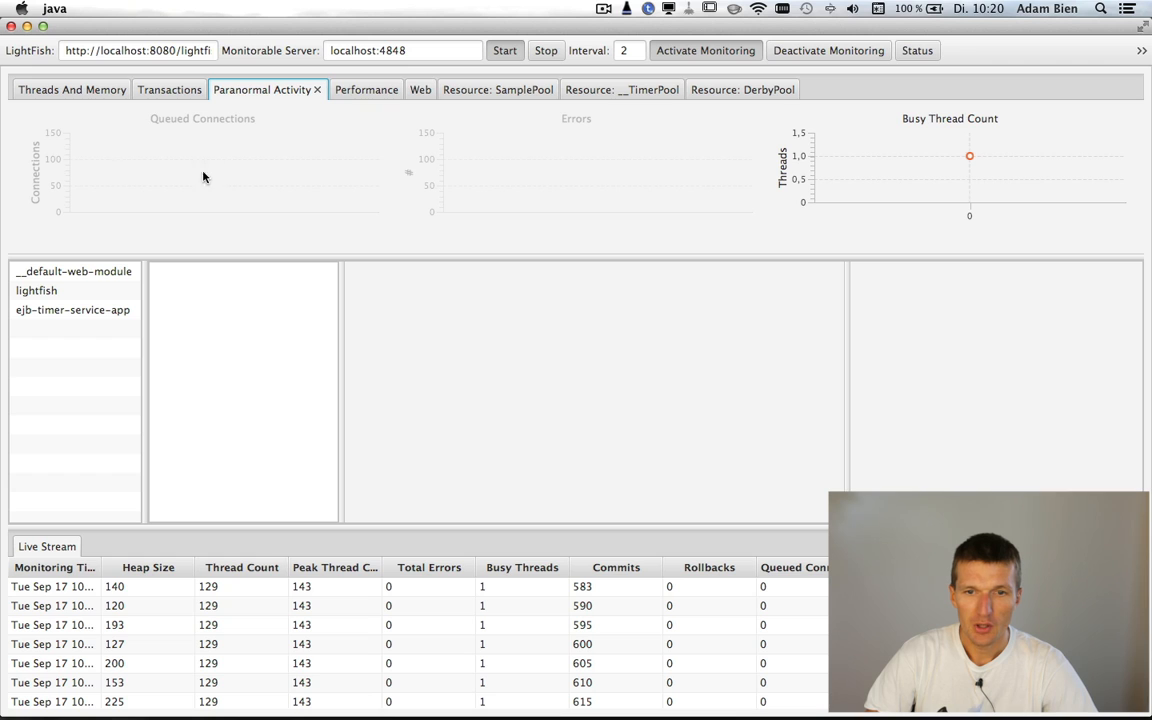
mouse_move(990, 181)
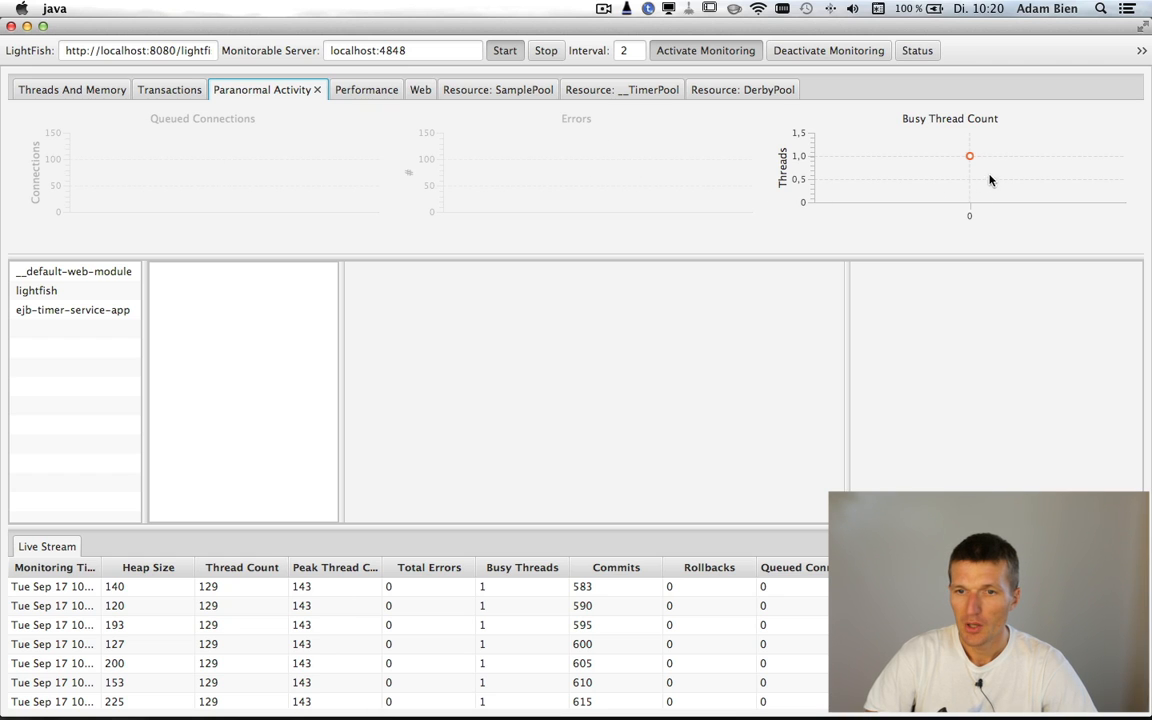
mouse_move(979, 167)
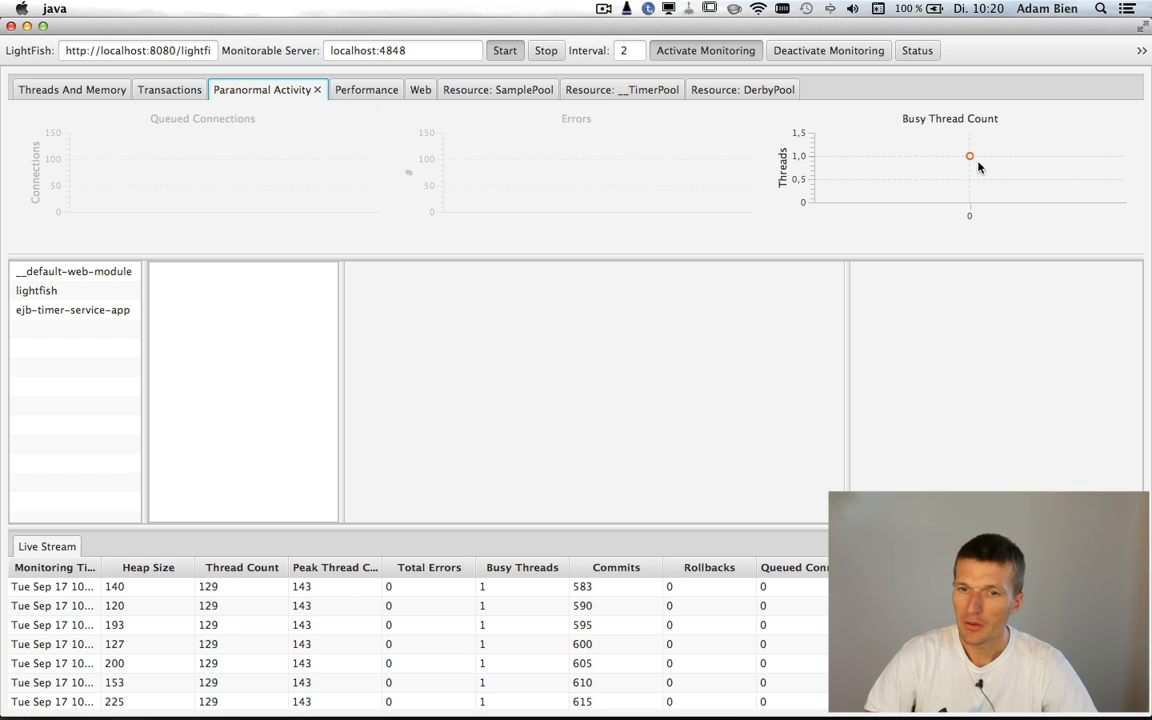
click(354, 89)
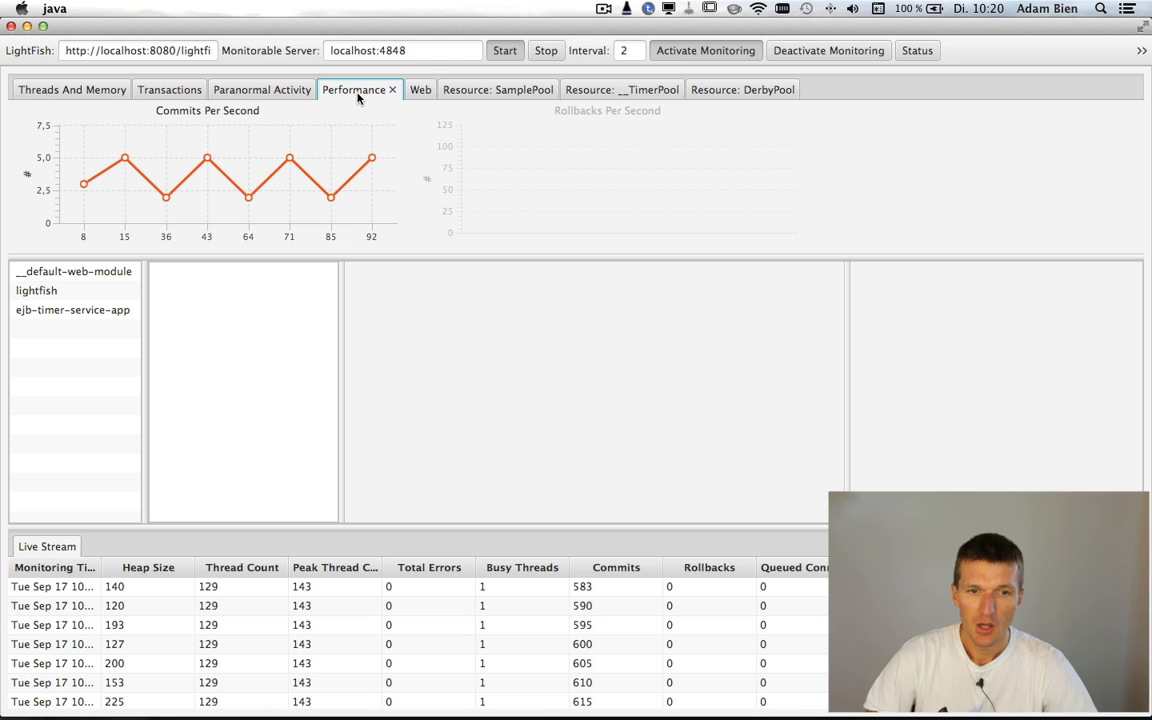
mouse_move(735, 166)
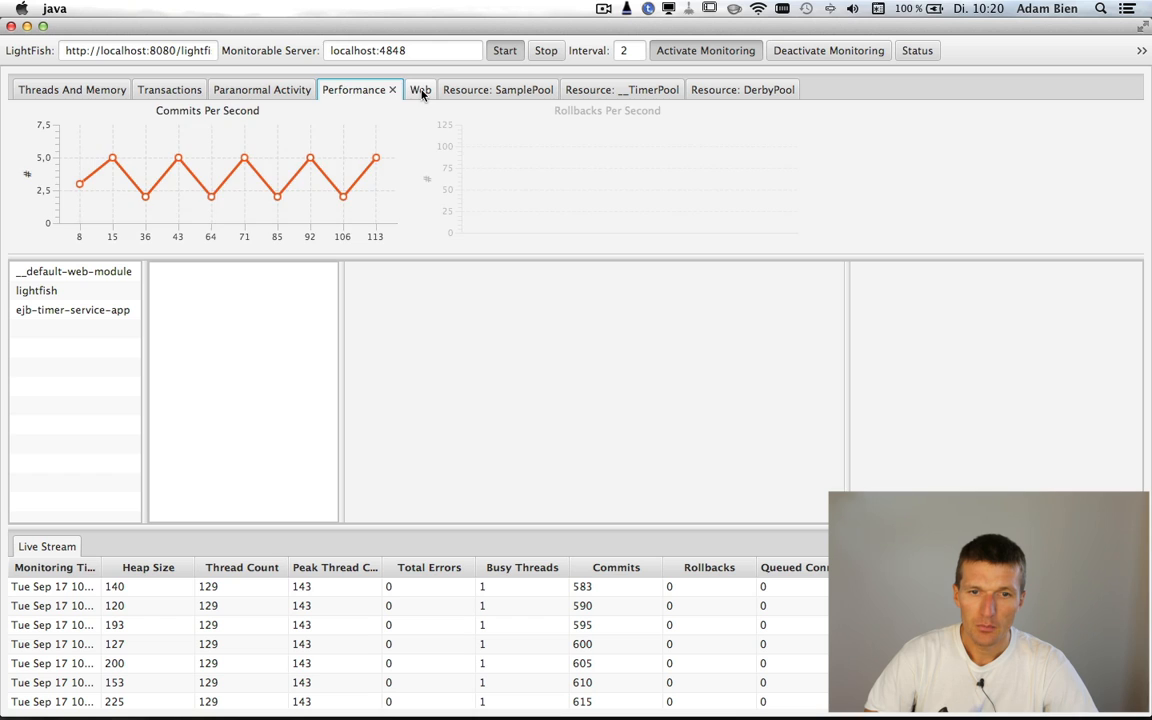
click(419, 89)
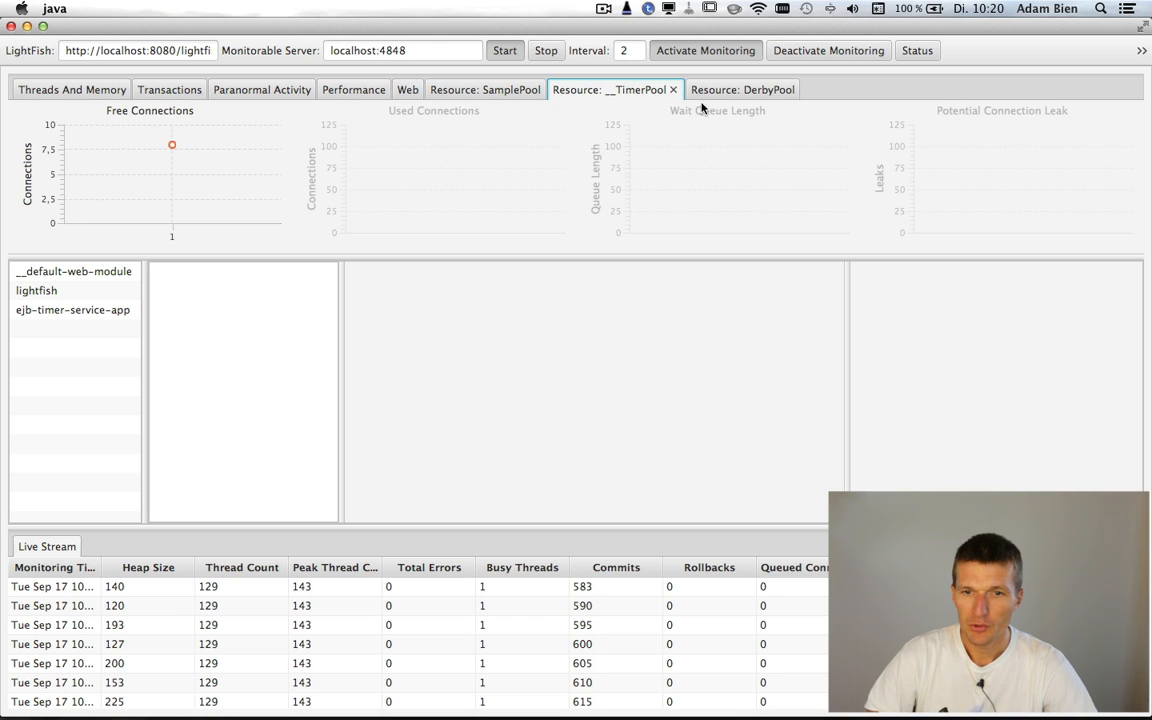
click(734, 89)
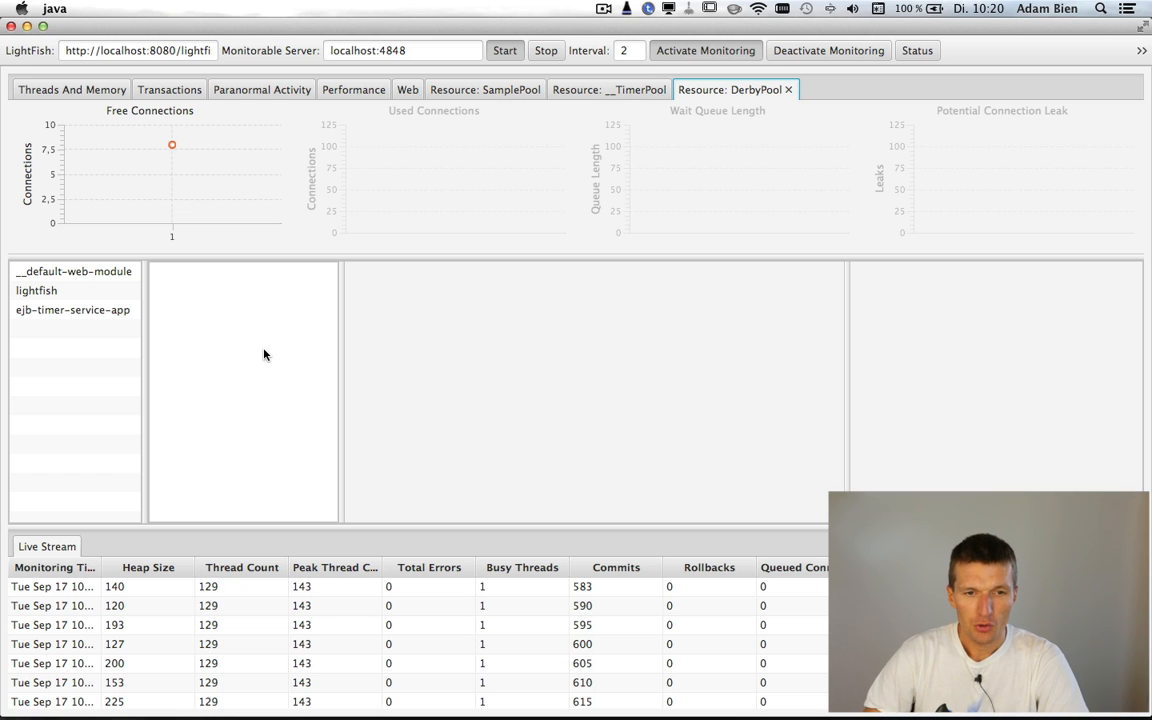
mouse_move(55, 298)
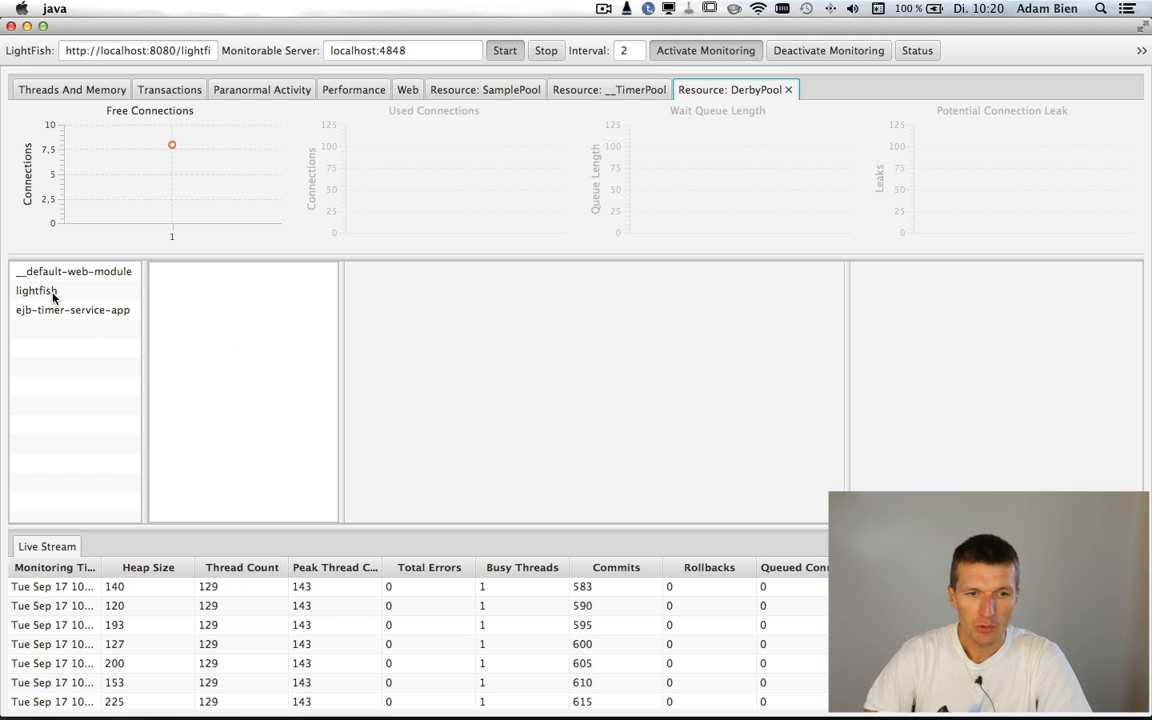
Select lightfish, then view ApplicationMonitoring, ApplicationsResource and ConfigurationStore method statistics.
click(36, 291)
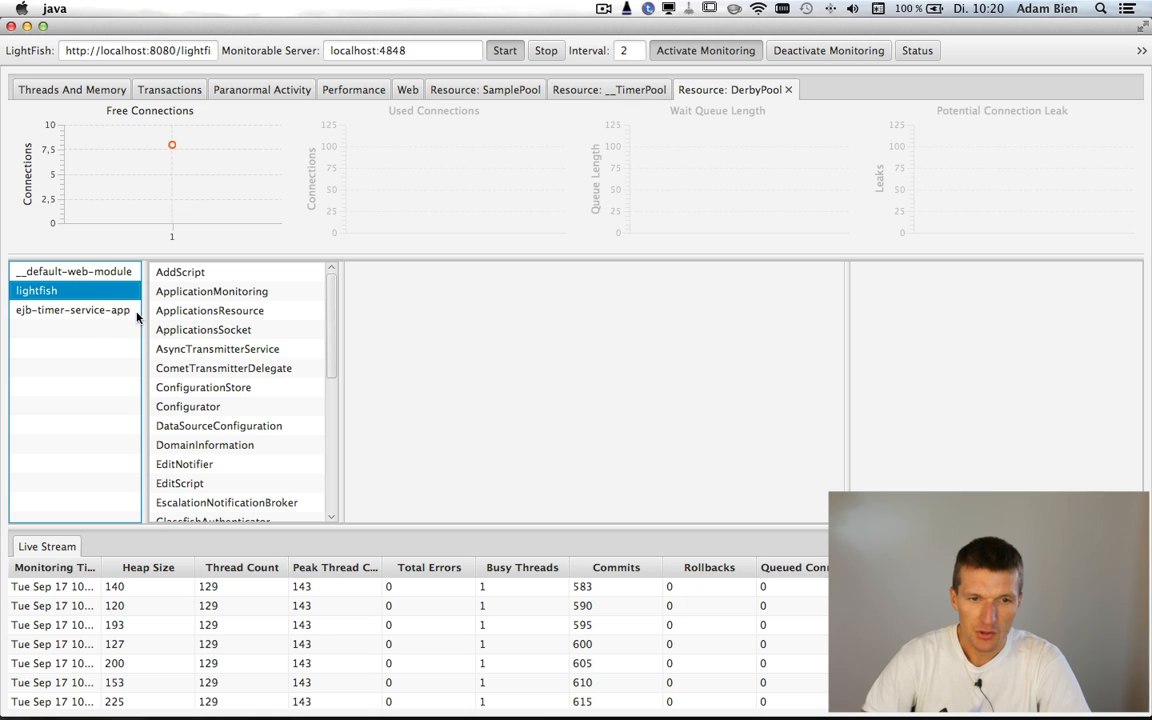
mouse_move(197, 298)
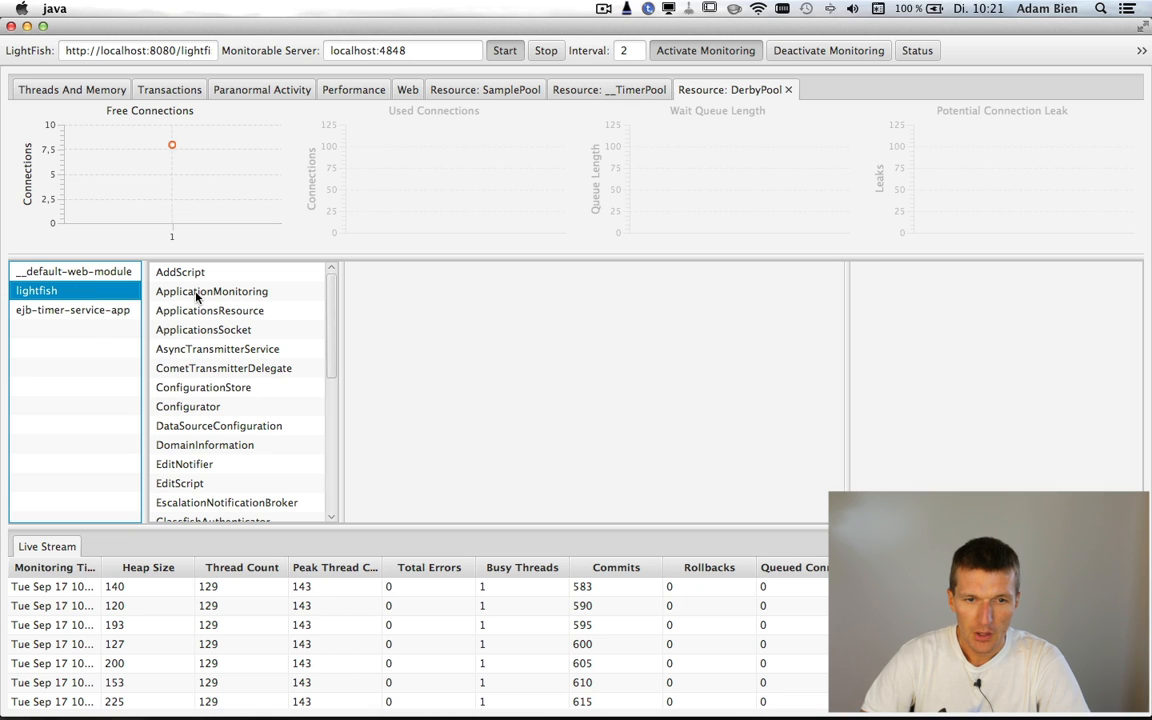
click(211, 291)
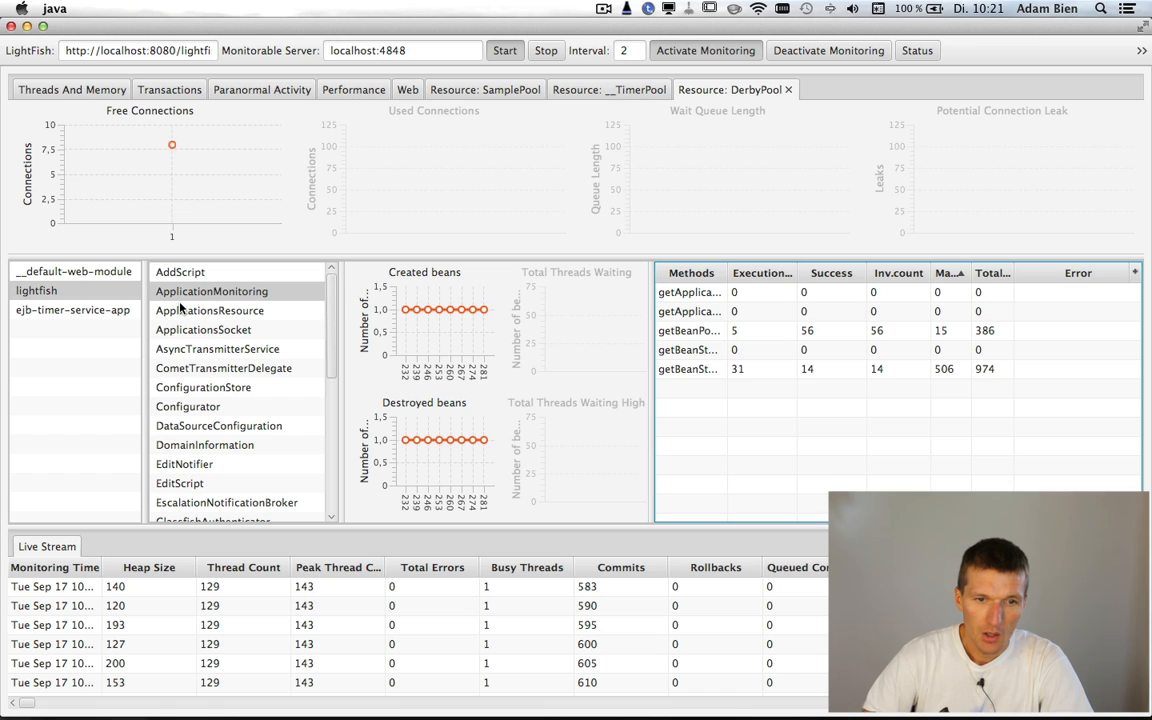
click(209, 310)
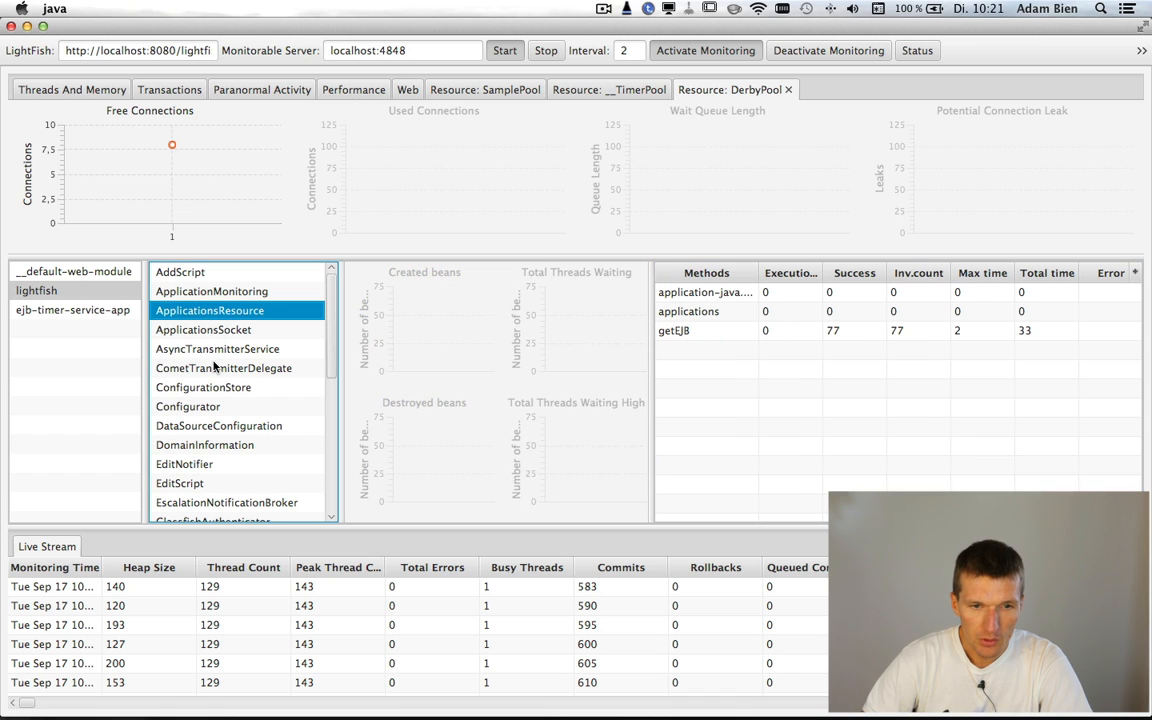
click(203, 387)
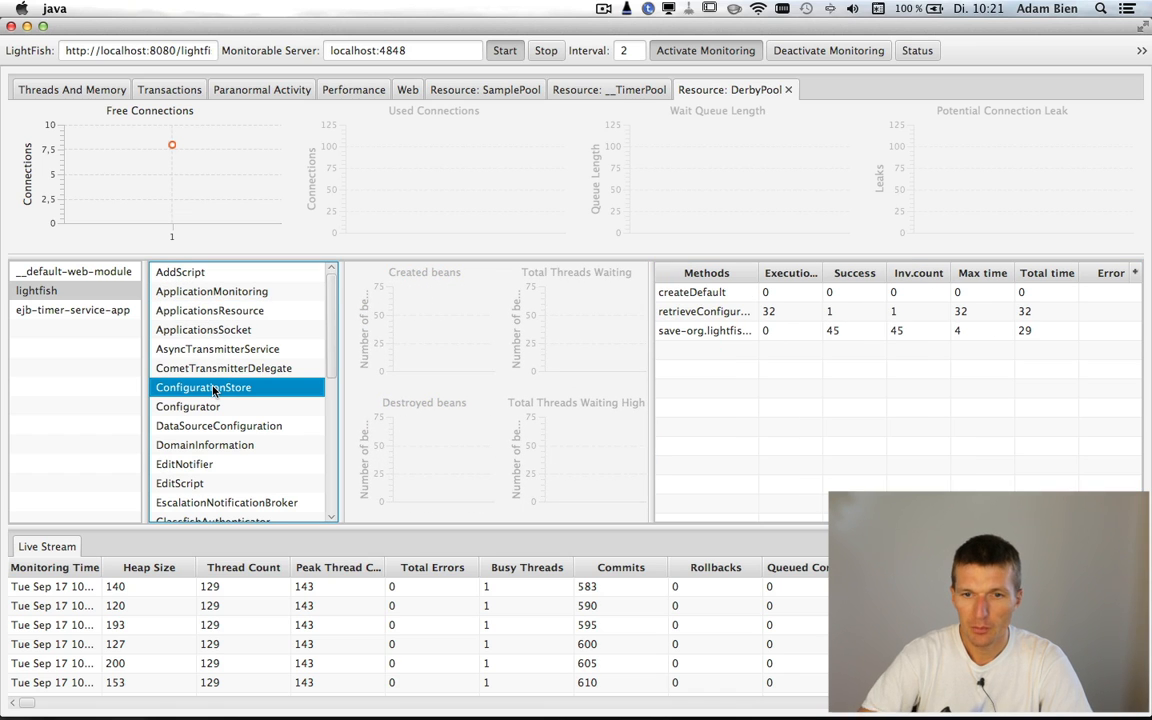